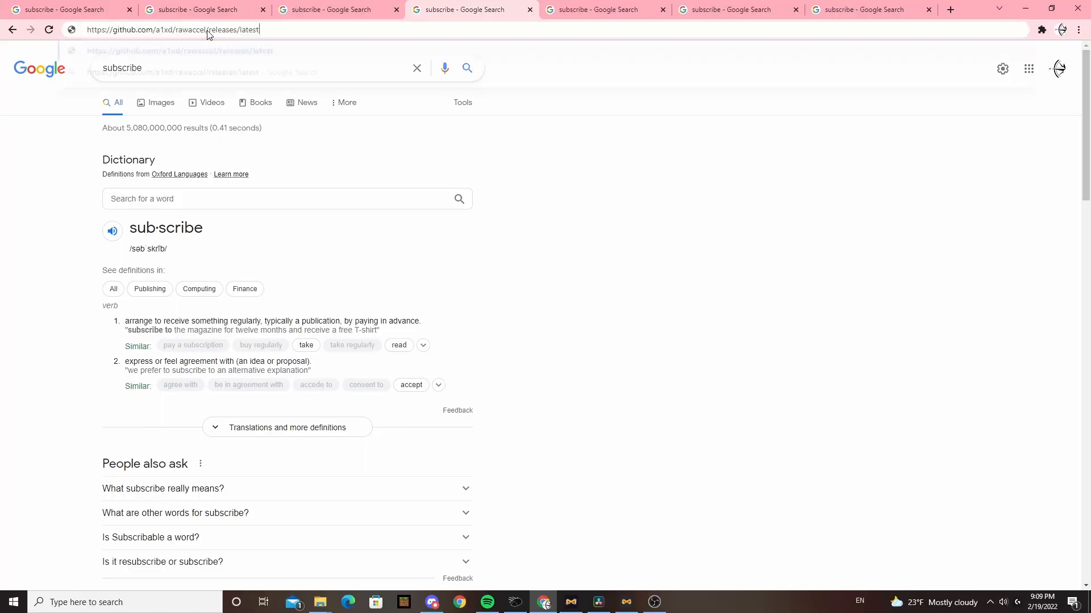
# Load github.com/a1xd/rawaccel/releases/latest and scroll through the v1.6.0 release notes.
pyautogui.press('Enter')
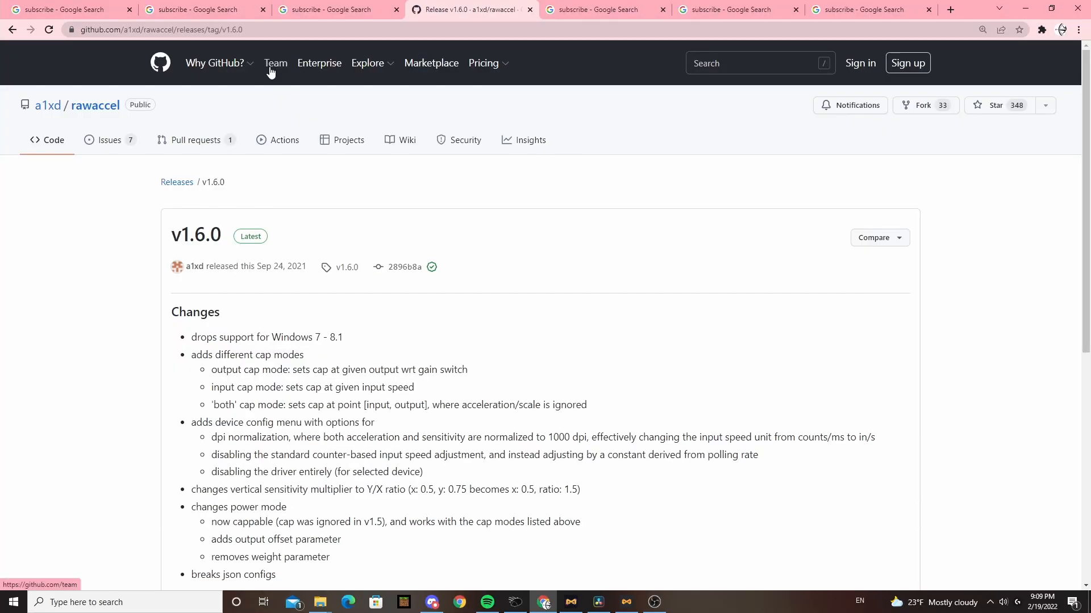
pyautogui.scroll(-3)
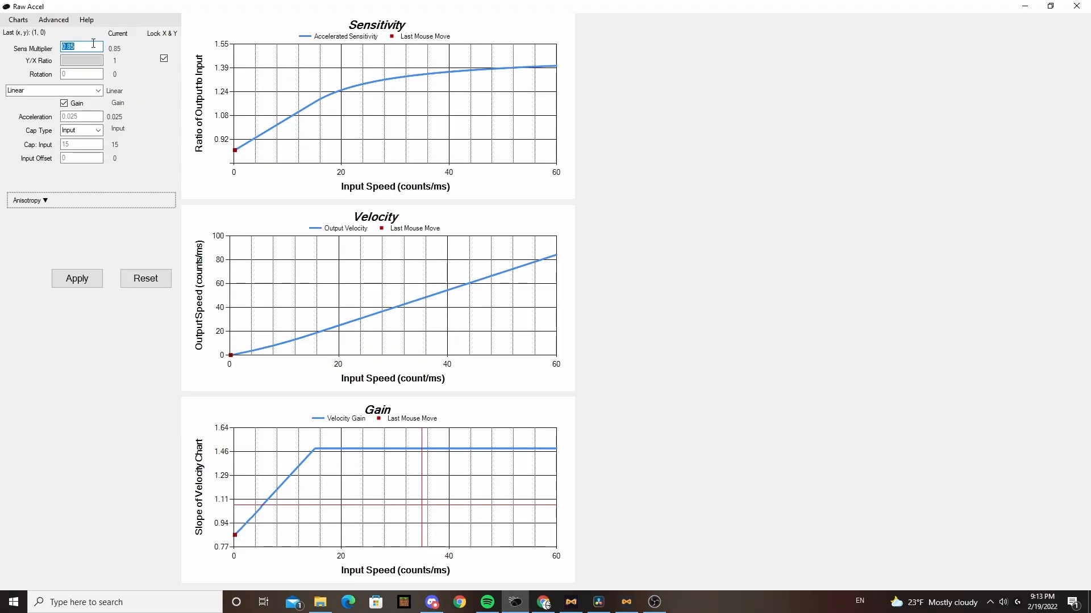
# Set the Sens Multiplier to 1 (from 0.85) and apply it, shifting the sensitivity curve up.
pyautogui.write('1')
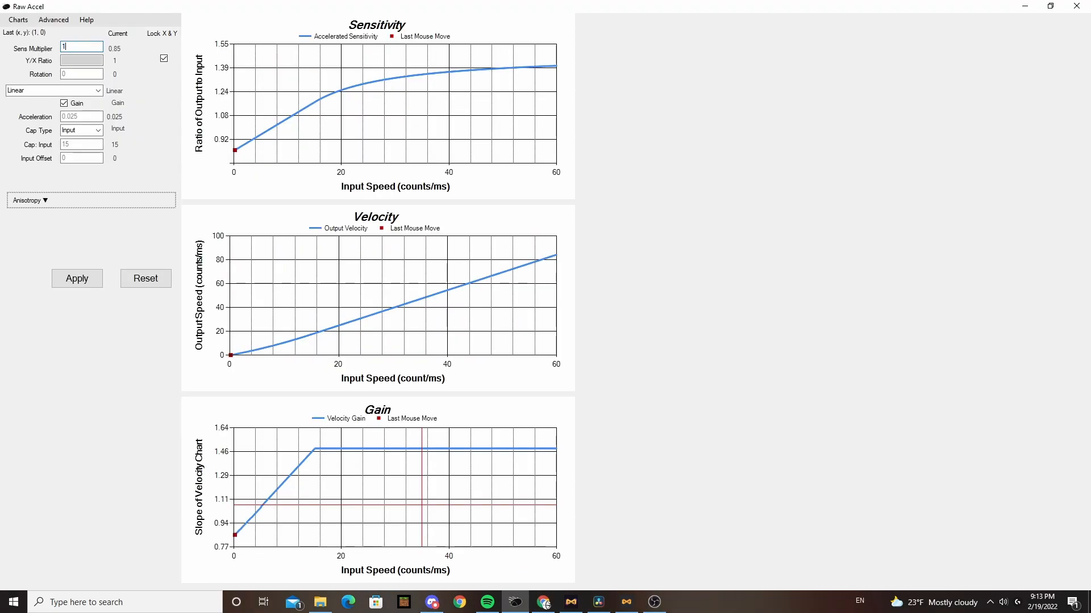
pyautogui.click(76, 278)
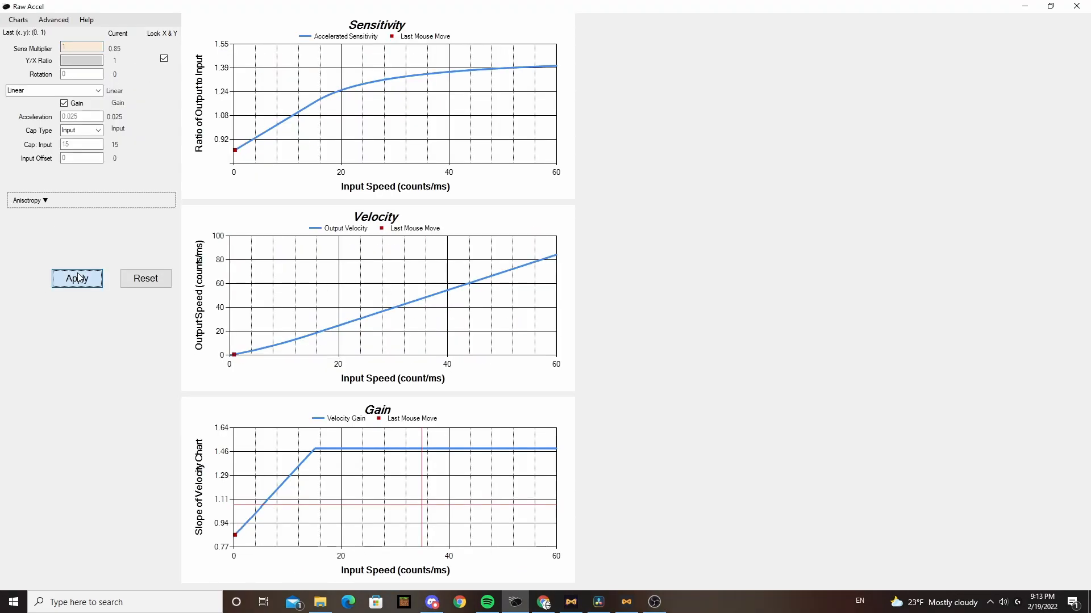
pyautogui.click(76, 278)
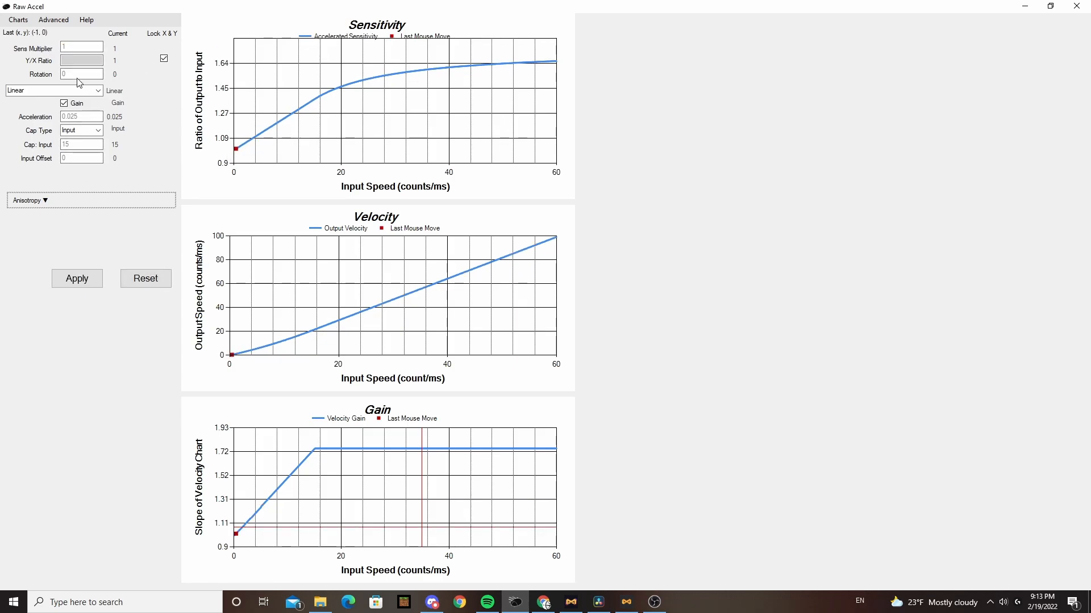
pyautogui.click(163, 58)
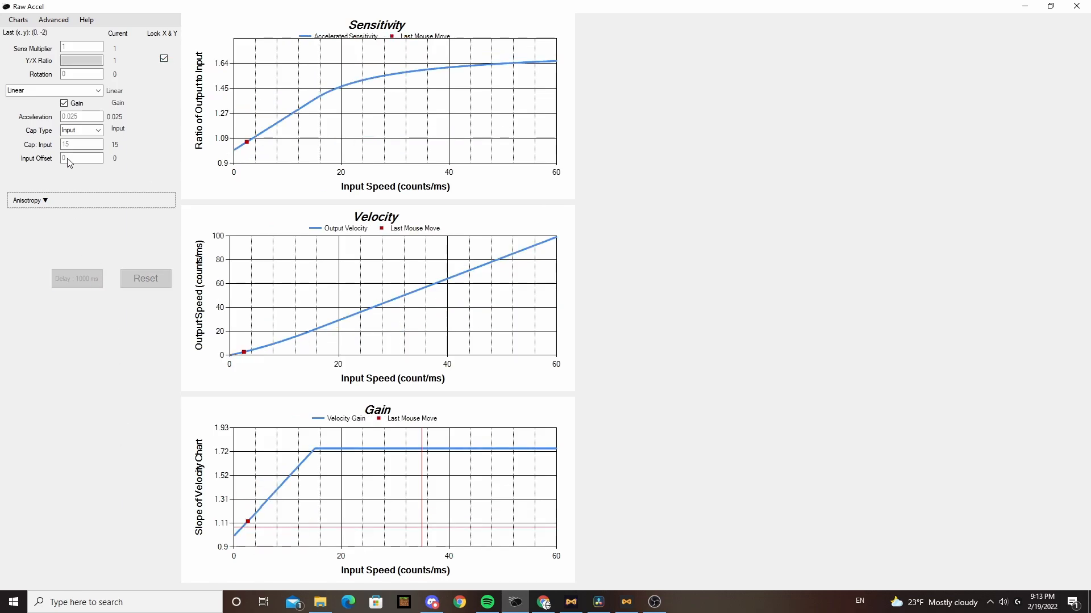
# Turn Gain off for the linear curve and apply it with Cap: Input 0 (no cap).
pyautogui.click(52, 91)
pyautogui.write('0')
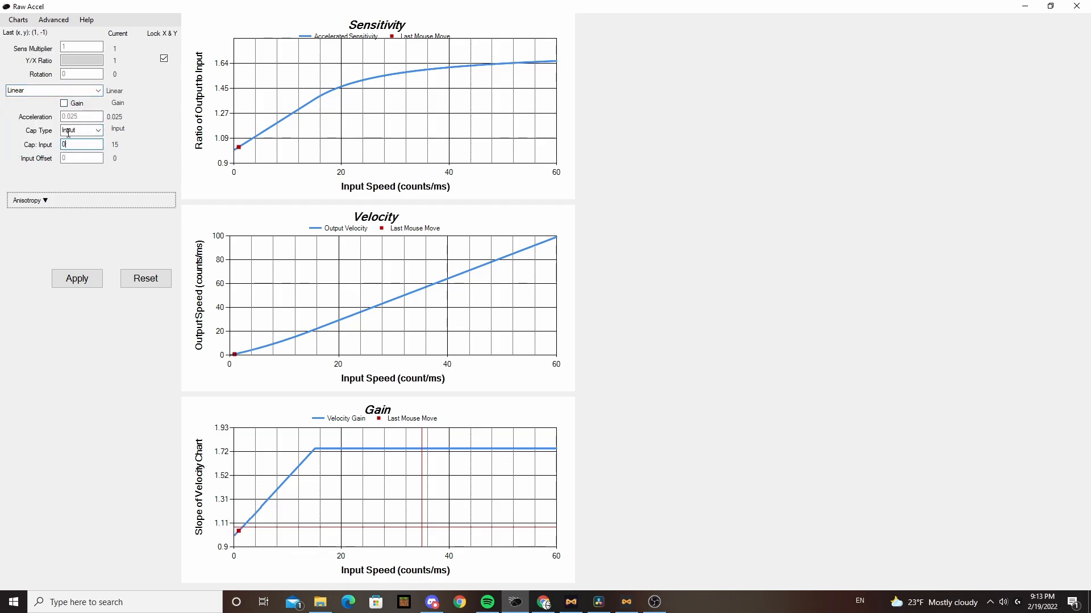
pyautogui.click(77, 279)
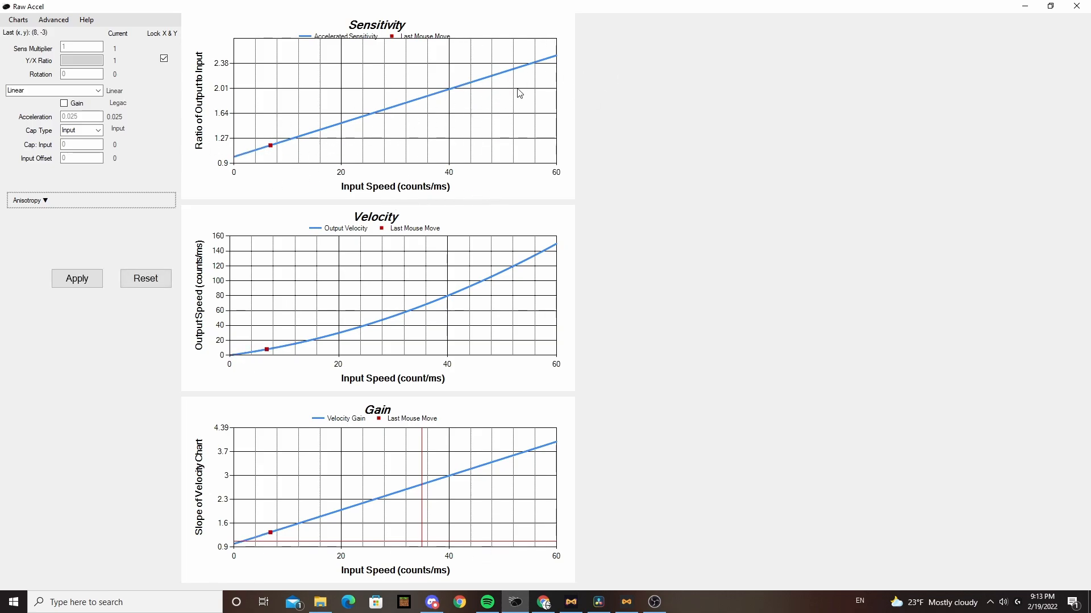
pyautogui.moveTo(305, 185)
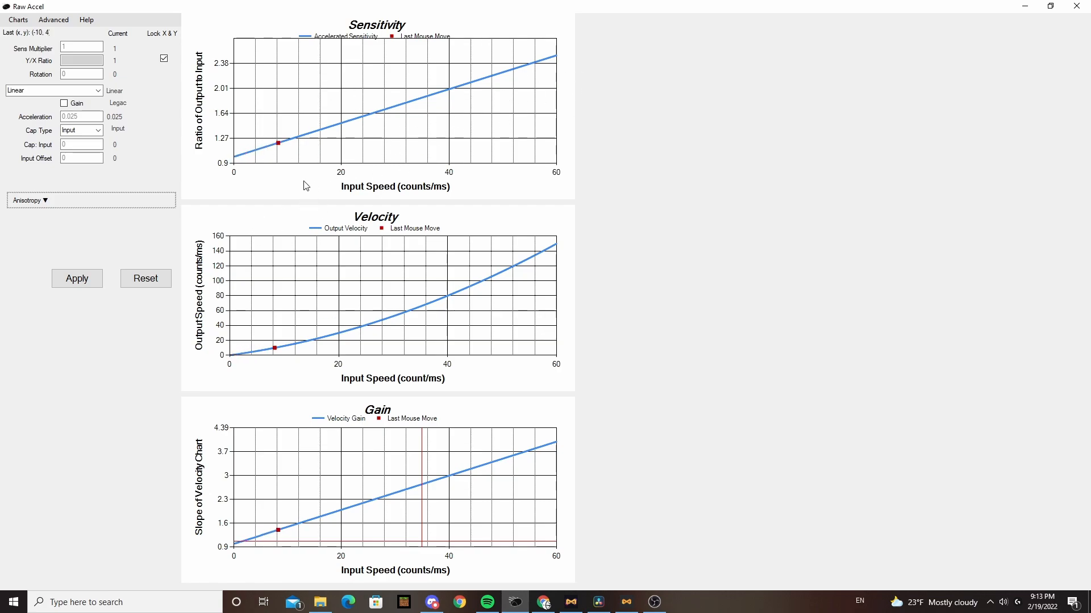
pyautogui.click(145, 278)
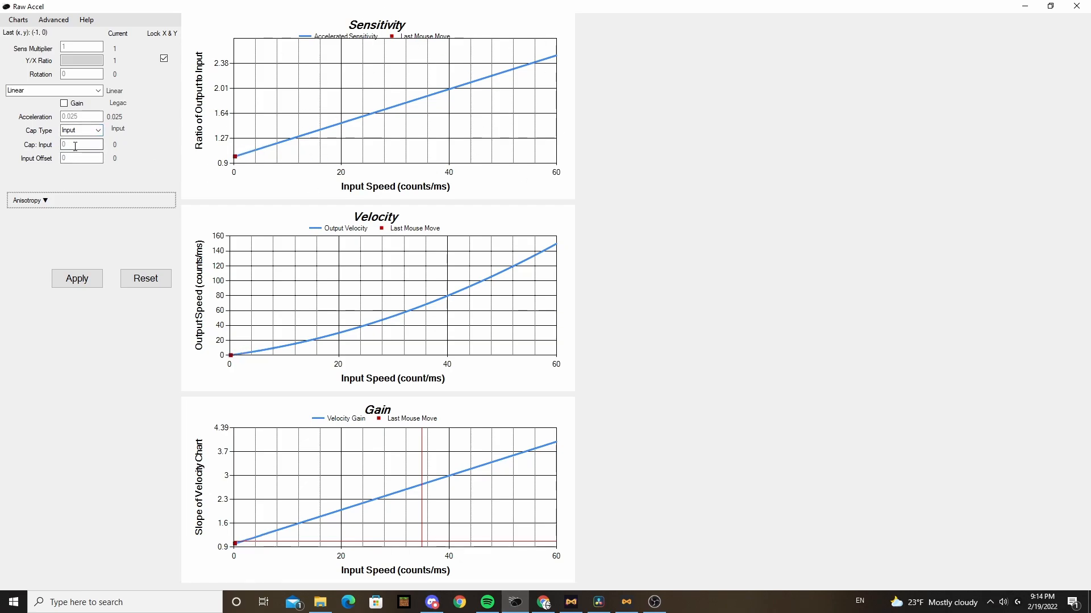
# Double the Acceleration to 0.05 and apply the legacy linear settings.
pyautogui.click(80, 116)
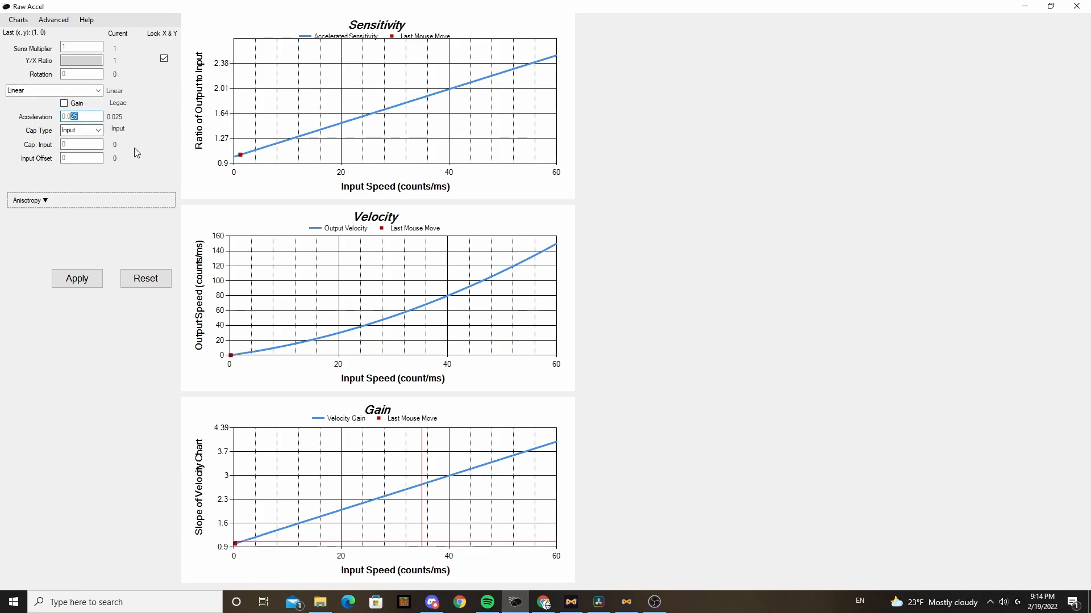
pyautogui.click(76, 279)
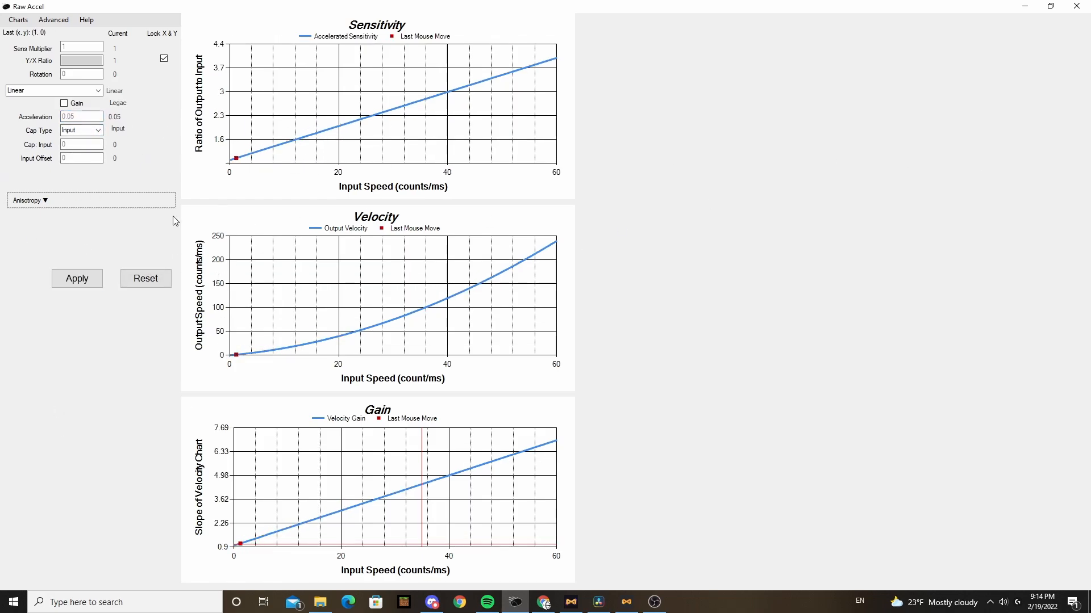
# Cap the linear curve by input speed at 20 and apply it.
pyautogui.click(98, 129)
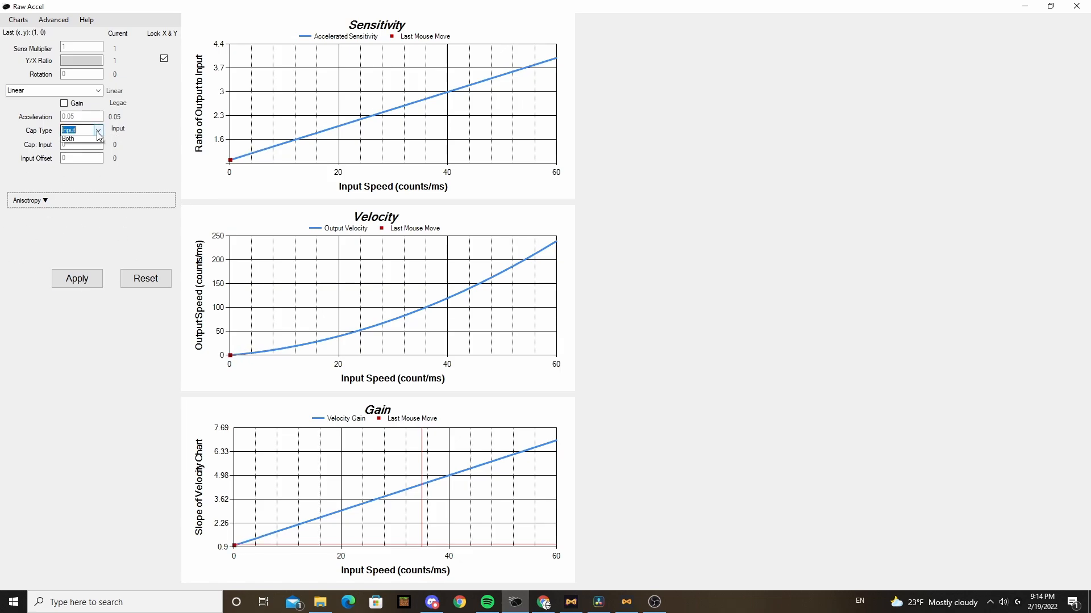
pyautogui.click(81, 129)
pyautogui.write('2')
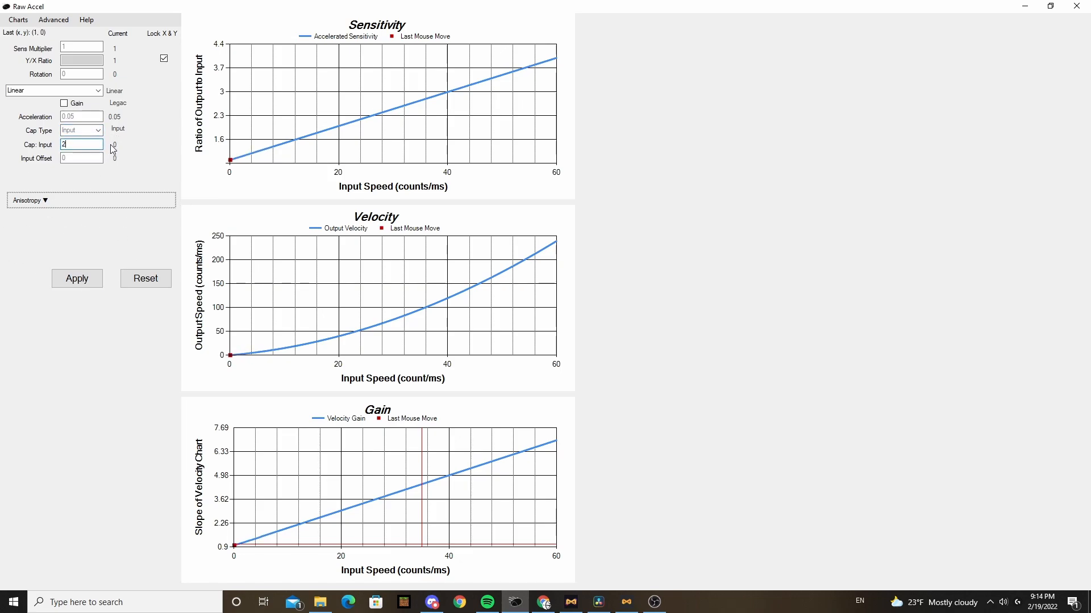
pyautogui.click(76, 278)
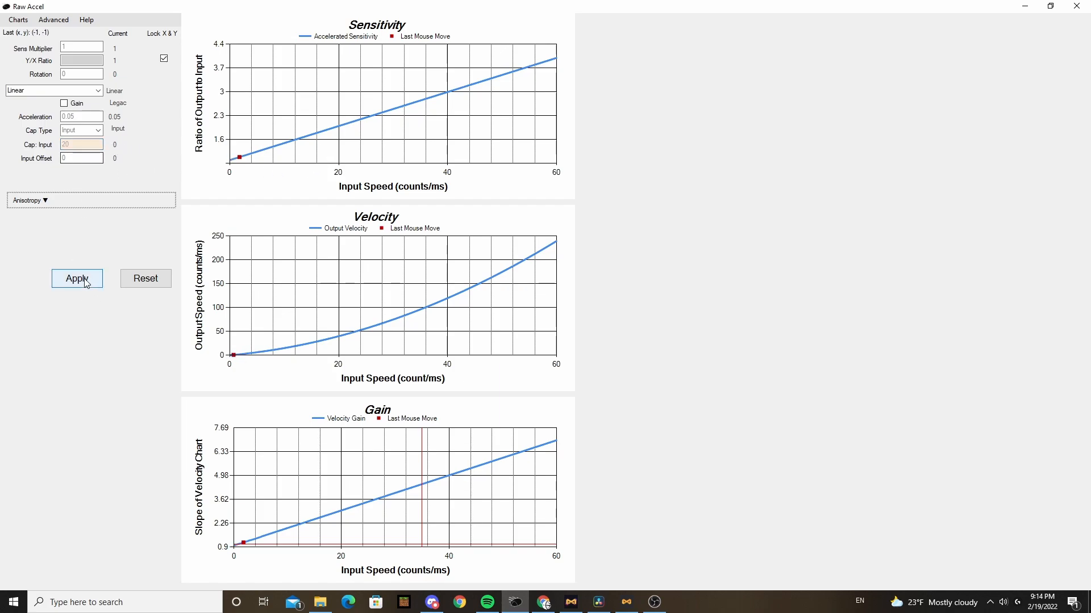
pyautogui.click(76, 278)
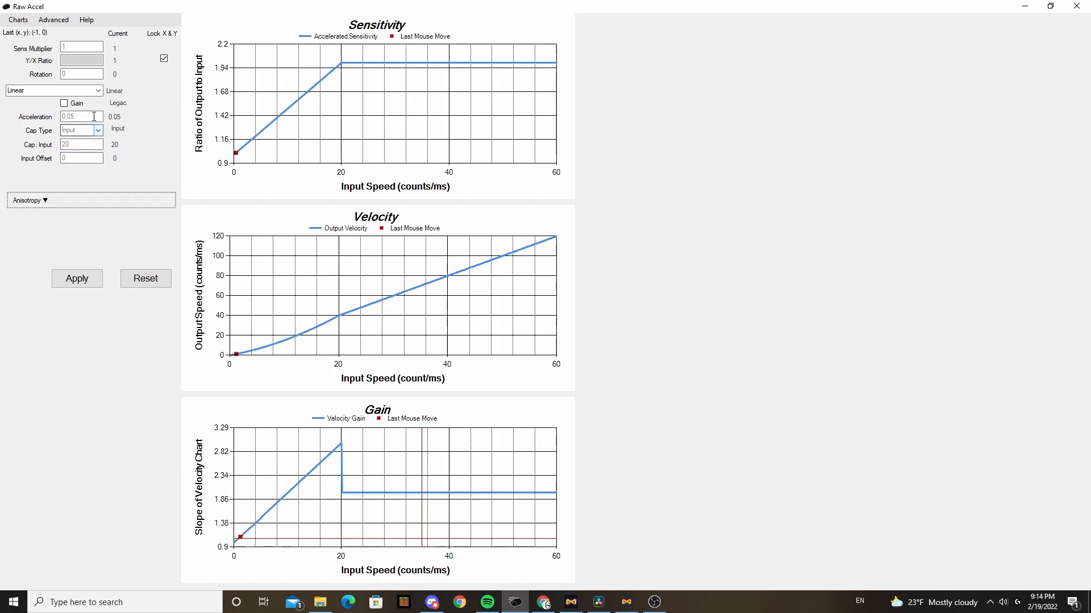
# Turn Gain back on with Cap Type Input 20 and an Input Offset of 2.
pyautogui.click(81, 130)
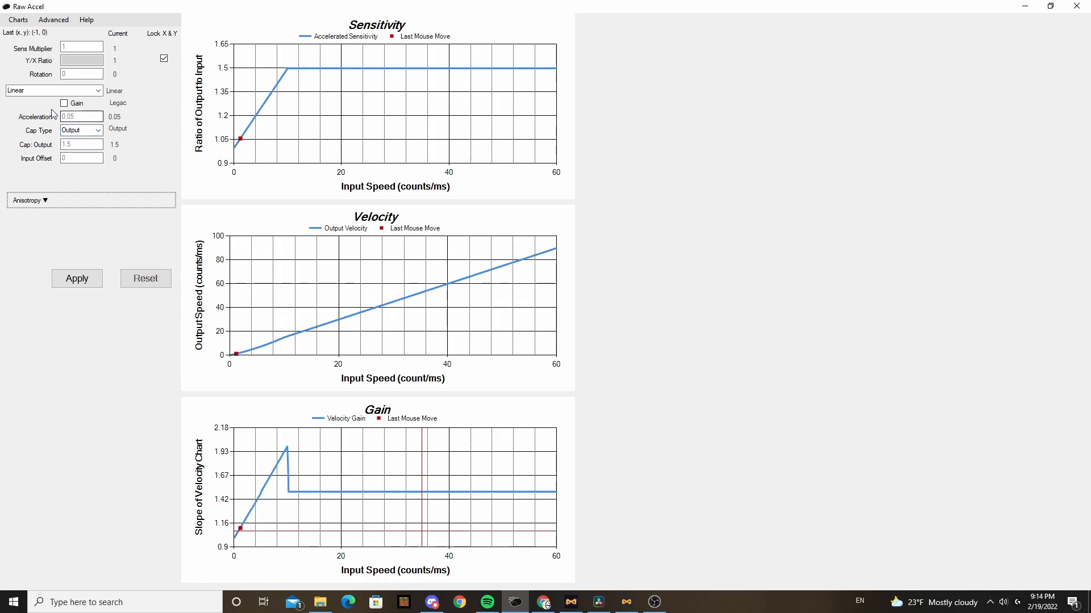
pyautogui.click(63, 103)
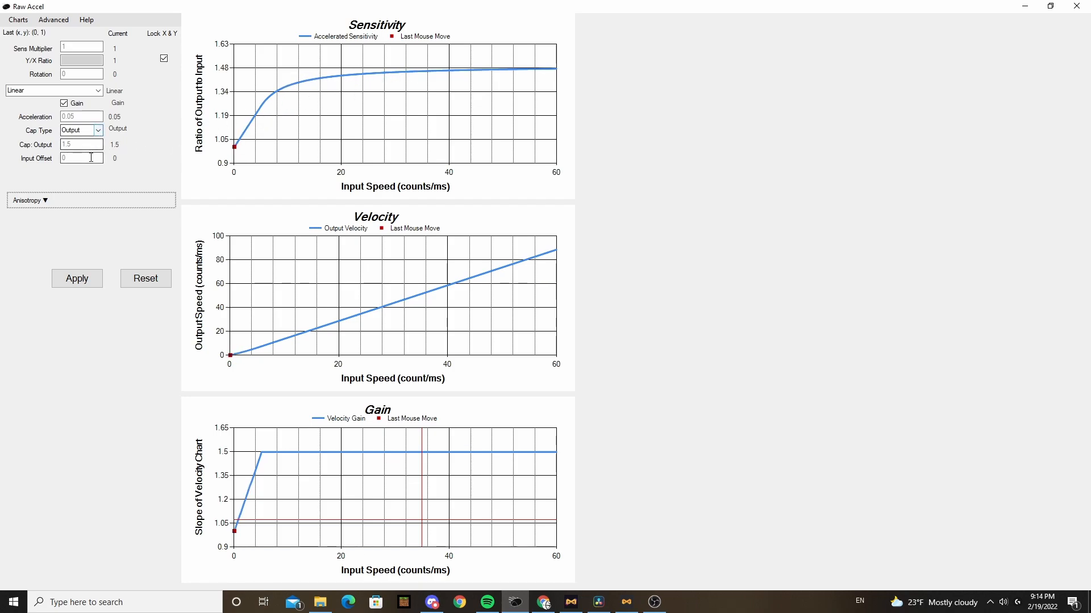
pyautogui.write('2')
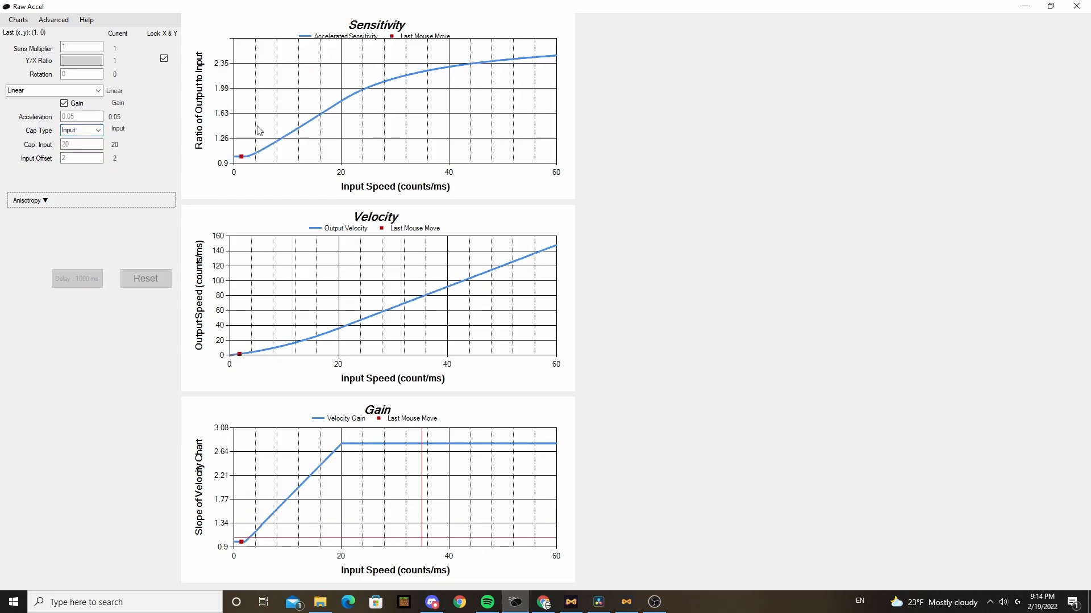
# Switch to the Classic curve with Power 43, Input Offset 0 and Cap Input 30, applied after each edit.
pyautogui.click(53, 91)
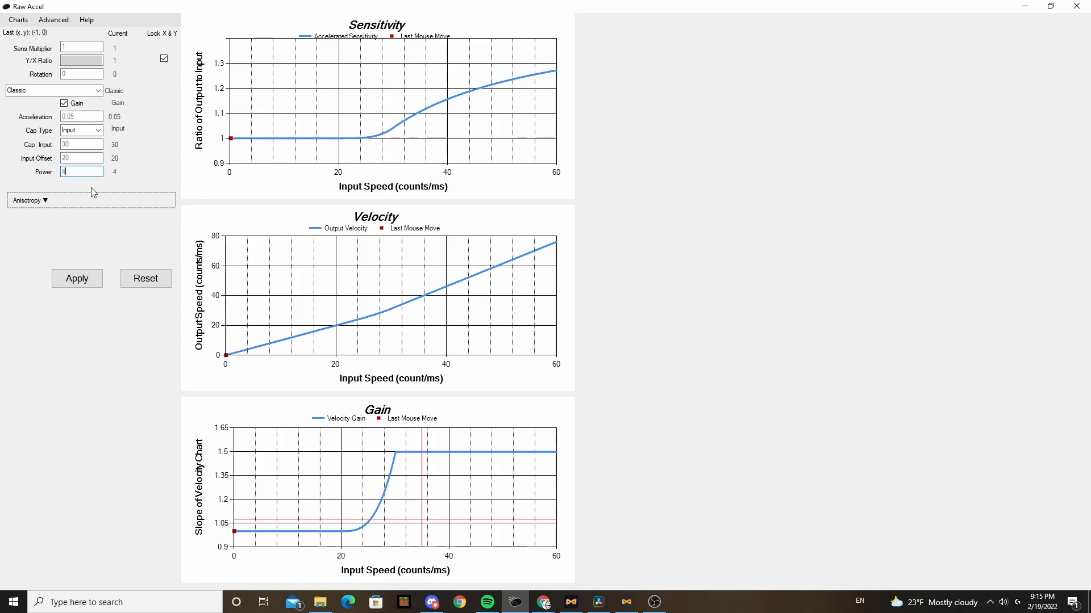
pyautogui.click(76, 278)
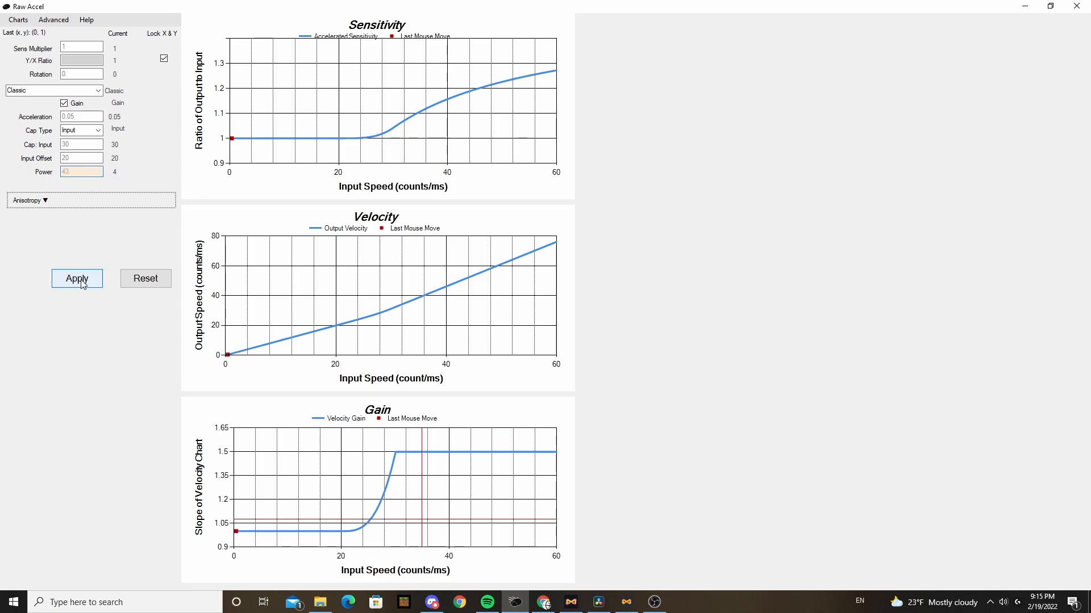
pyautogui.click(76, 278)
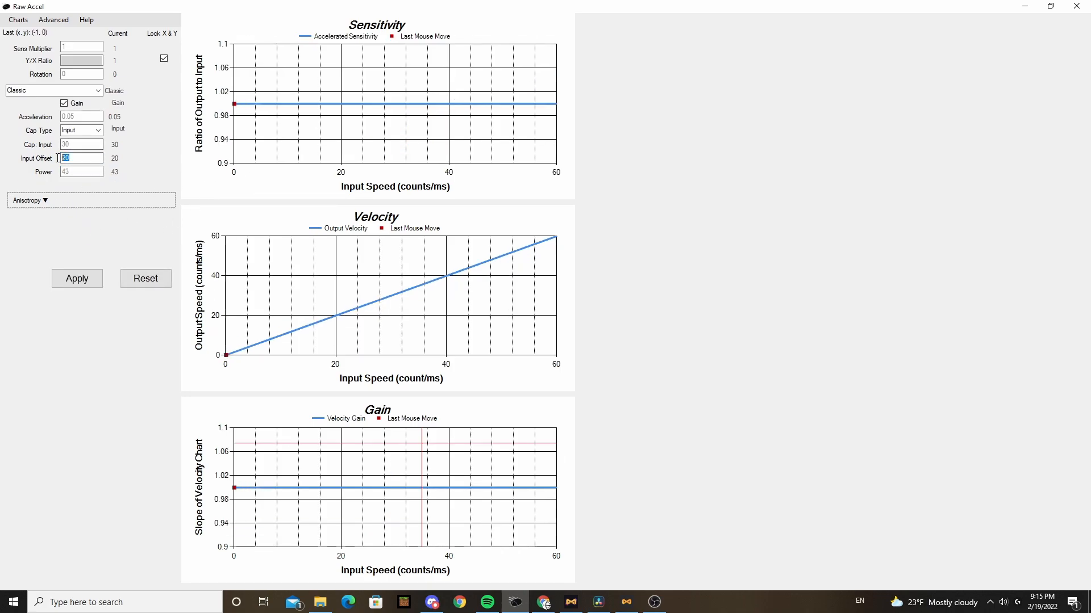
pyautogui.click(76, 279)
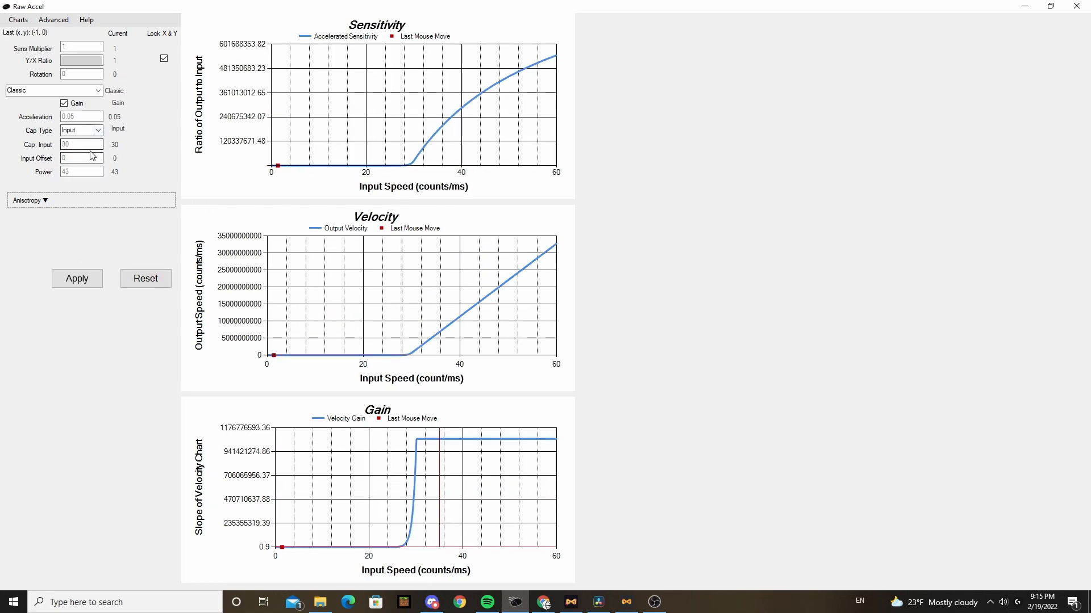
pyautogui.click(80, 145)
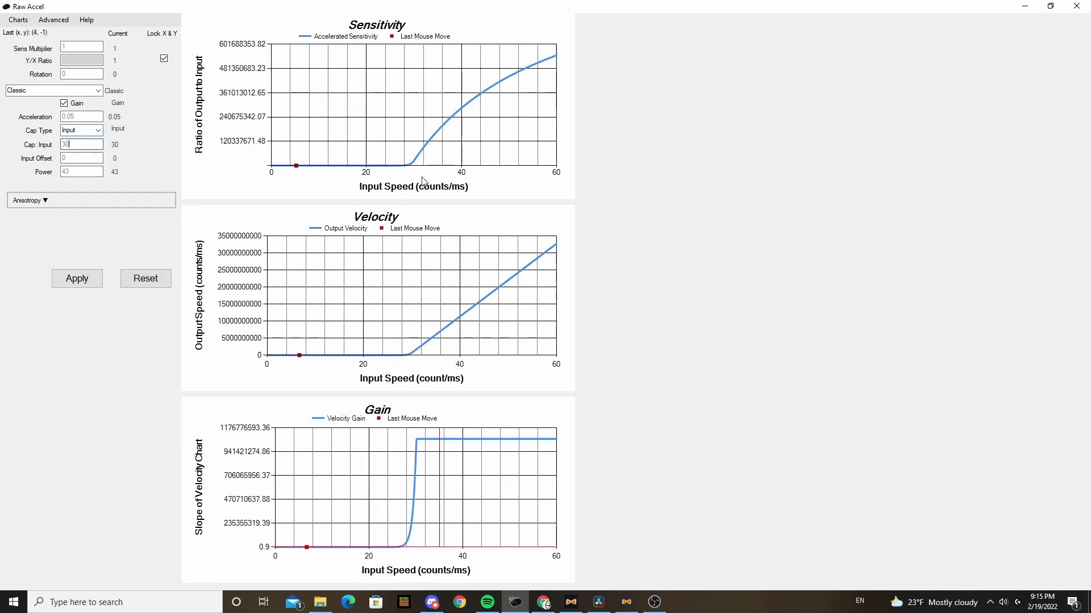
pyautogui.click(76, 279)
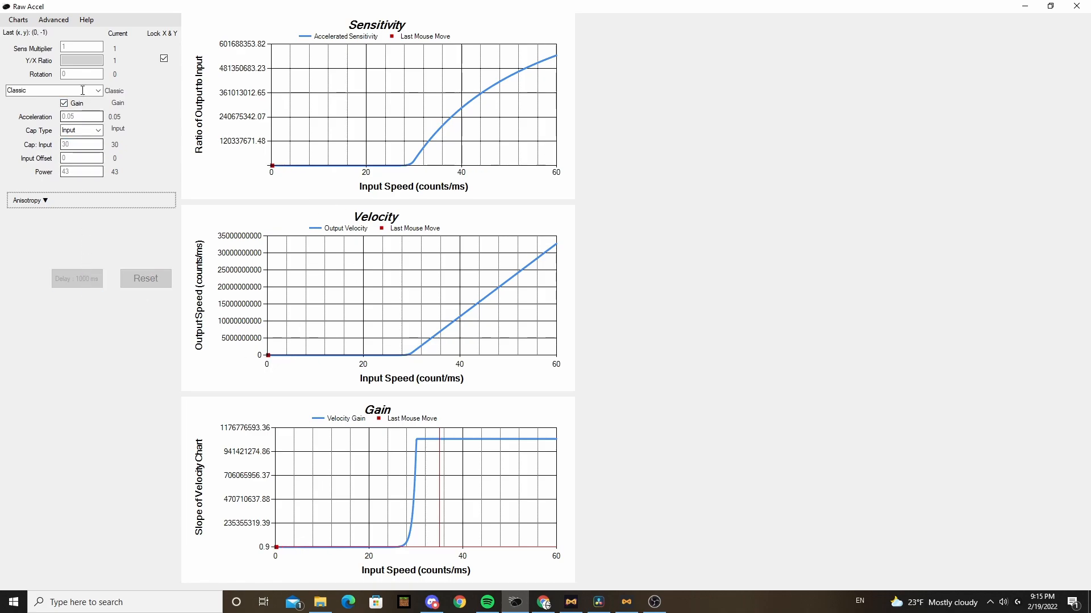
# Switch to the Natural style with Decay Rate 0.5 and Limit 2, applying each value.
pyautogui.click(53, 90)
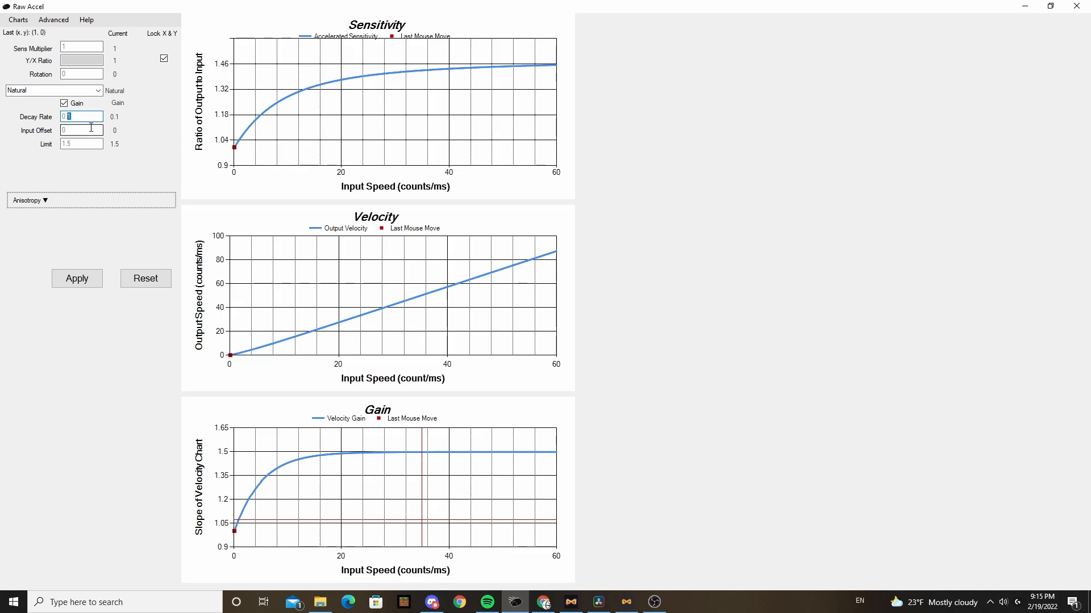
pyautogui.click(76, 279)
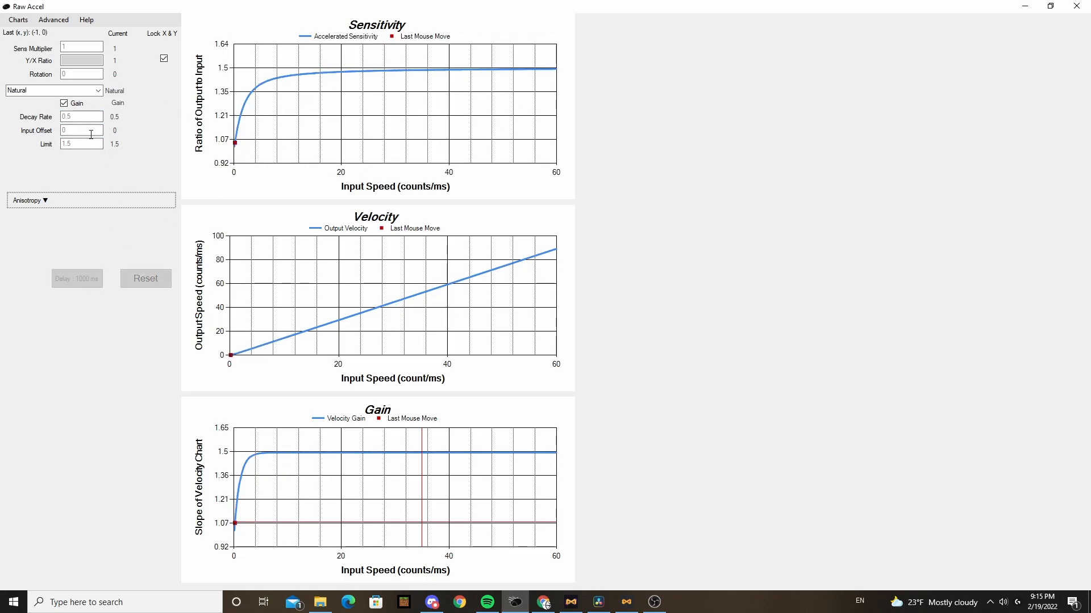
pyautogui.write('2')
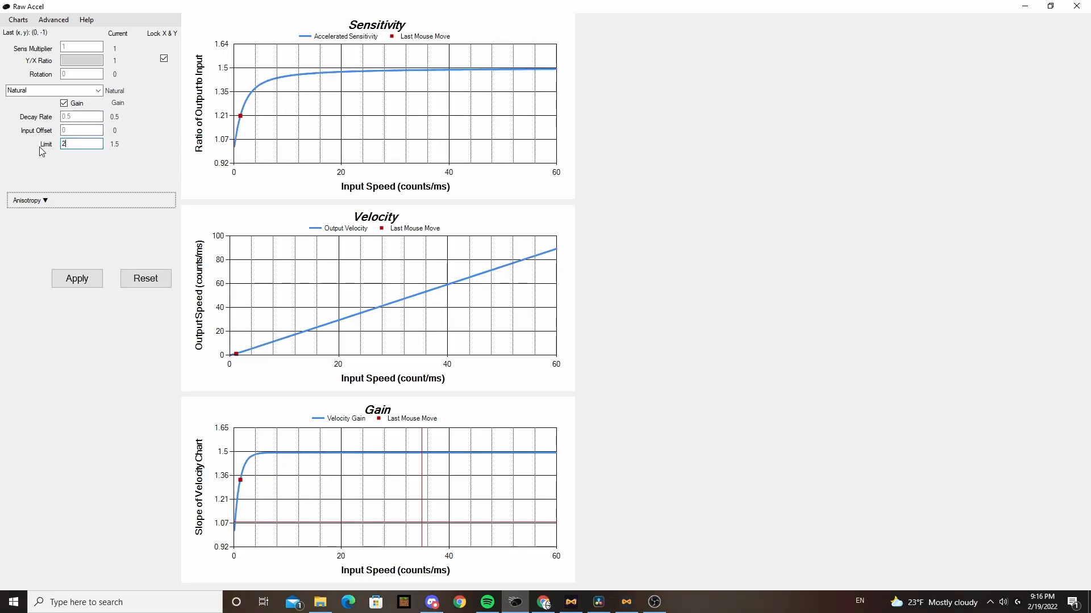
pyautogui.click(76, 278)
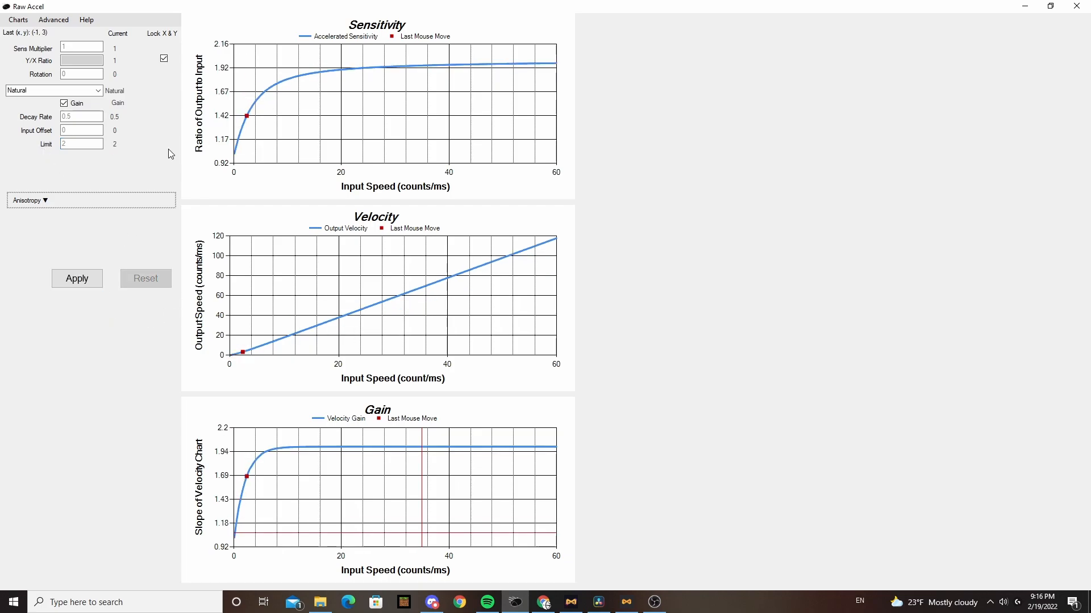
pyautogui.click(76, 278)
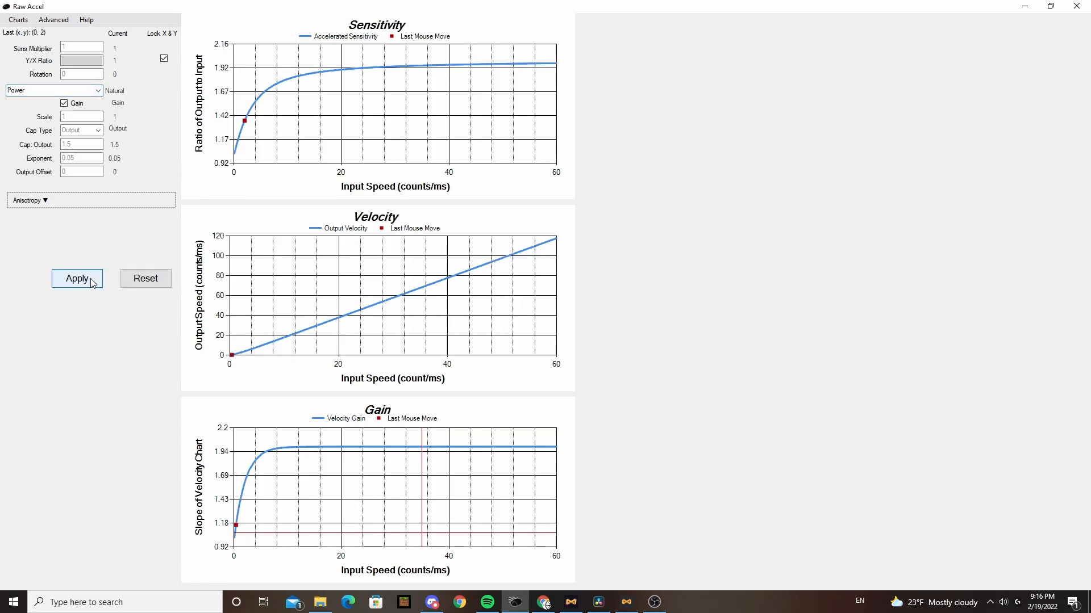
# Apply the Power style (scale 1, output cap 1.5, exponent 0.05) and dismiss the unhandled exception error.
pyautogui.click(76, 279)
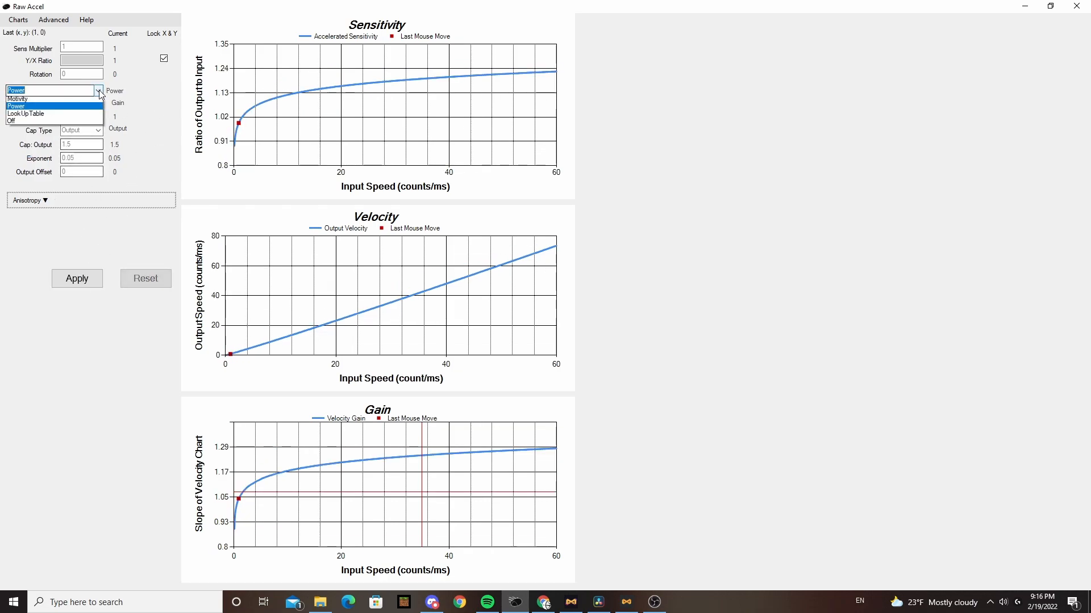
pyautogui.click(15, 107)
pyautogui.write('q')
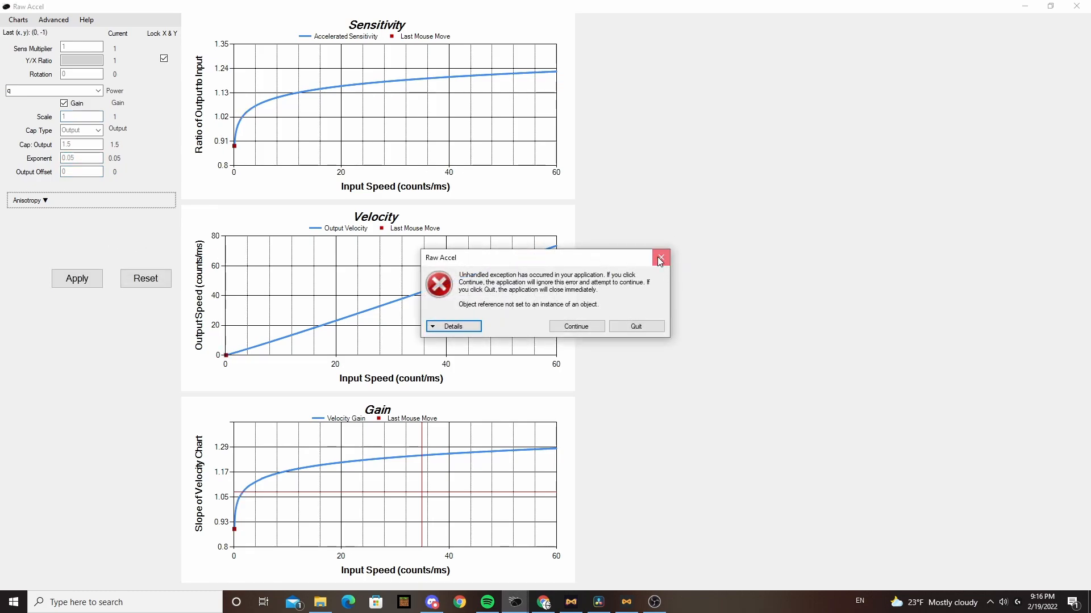
pyautogui.click(659, 258)
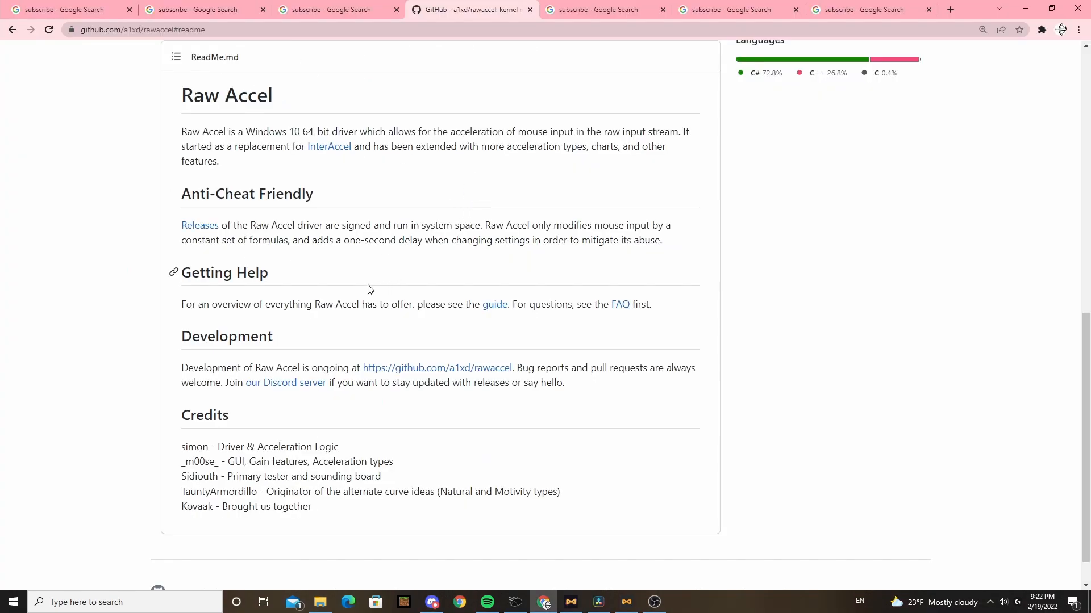
pyautogui.moveTo(498, 322)
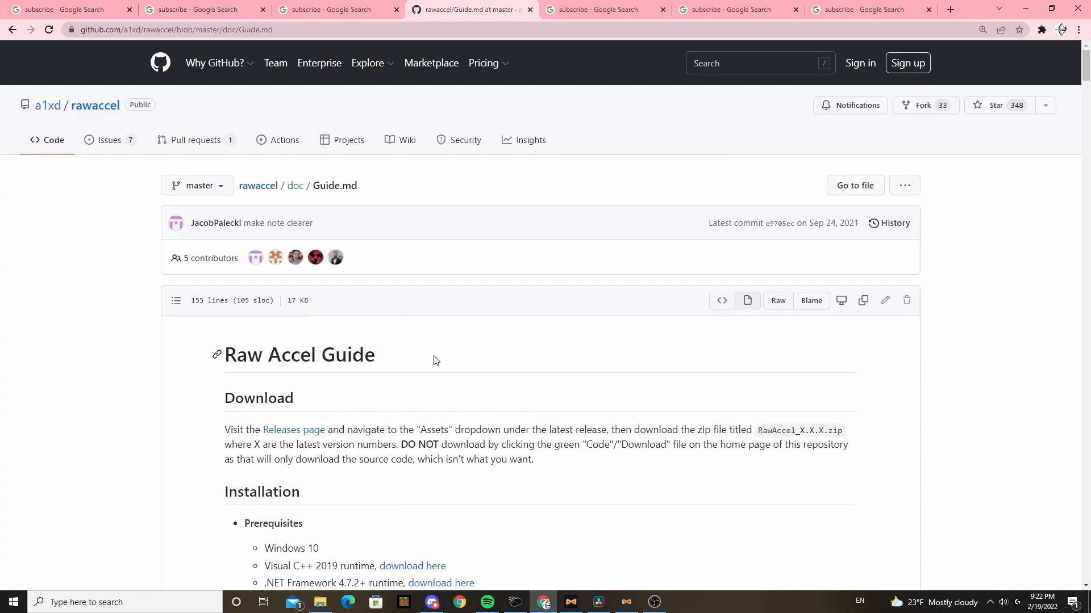
# Scroll through Guide.md down past the Classic and Power sections to the Natural curve style.
pyautogui.scroll(-3)
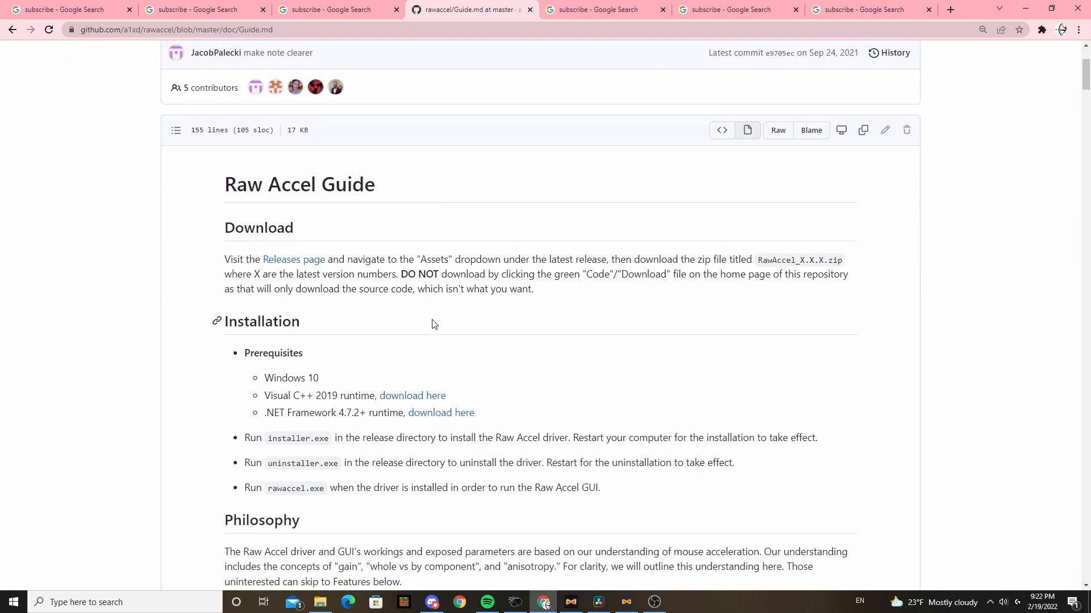
pyautogui.scroll(-3)
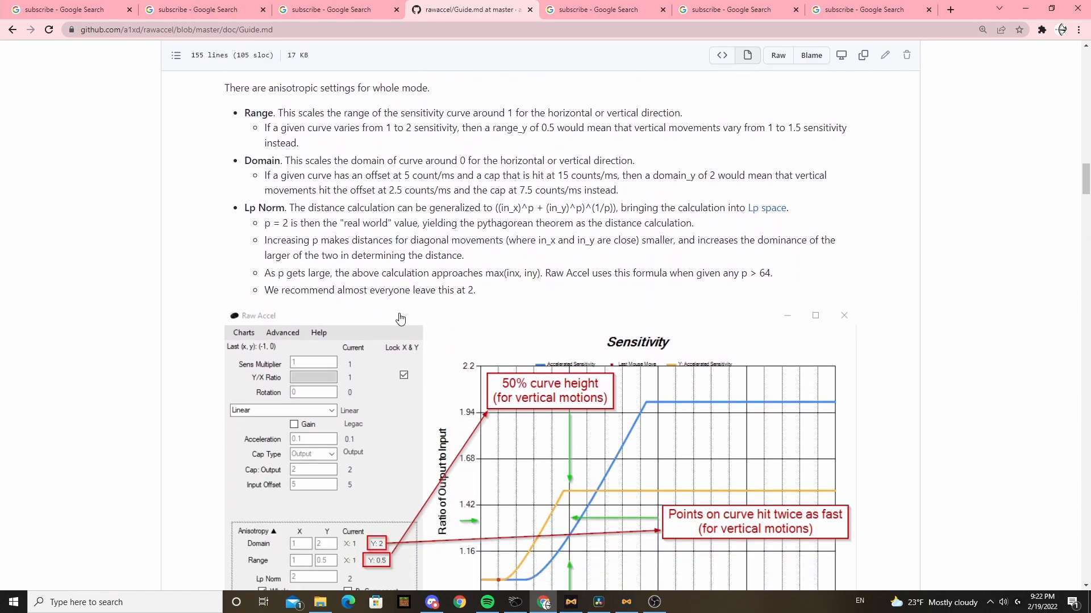
pyautogui.scroll(-3)
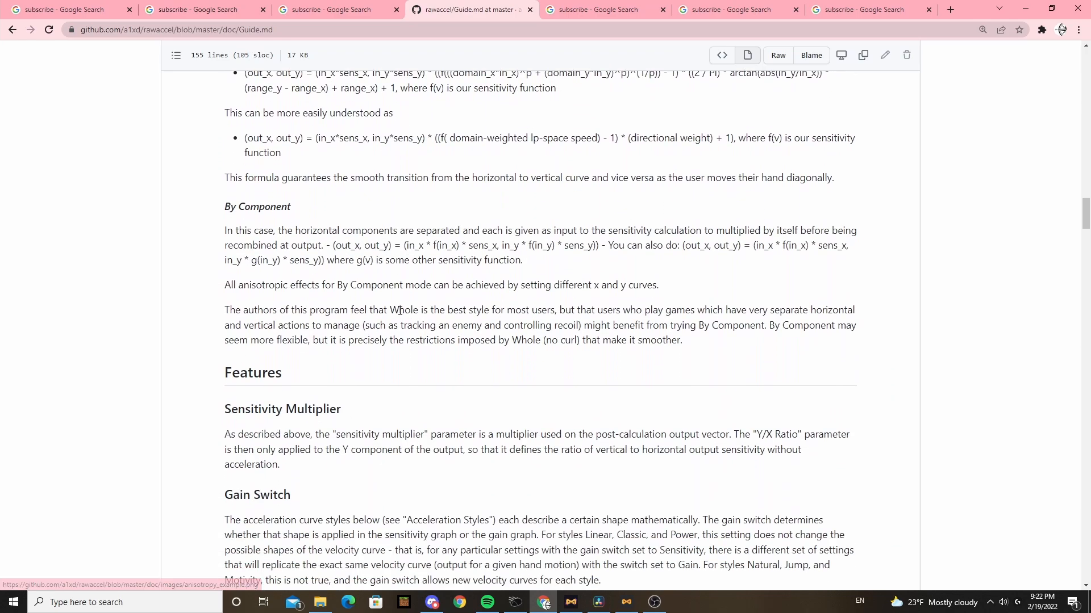
pyautogui.scroll(-3)
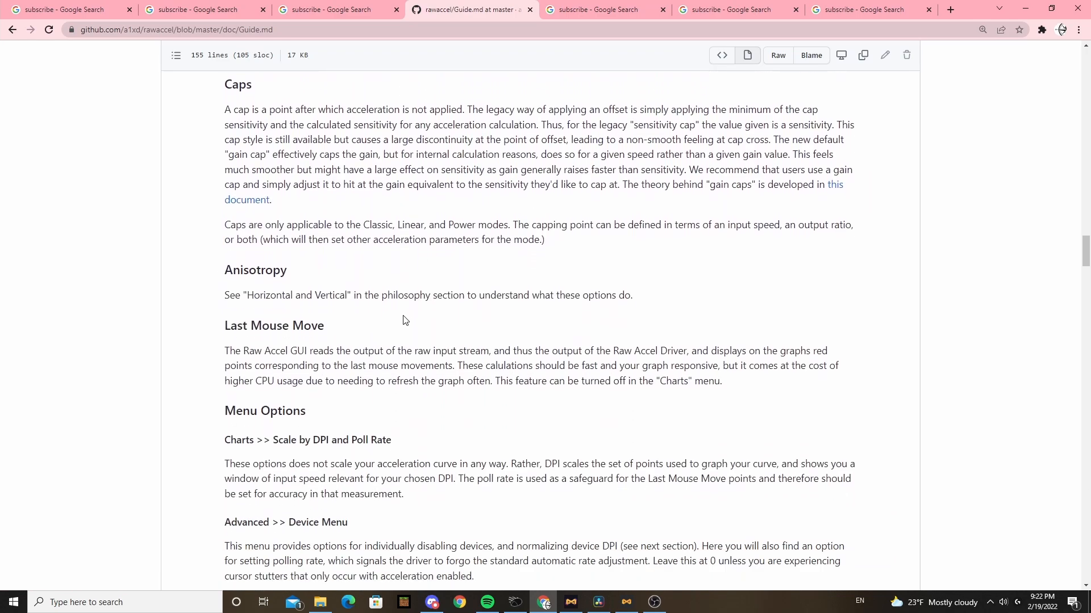
pyautogui.scroll(-3)
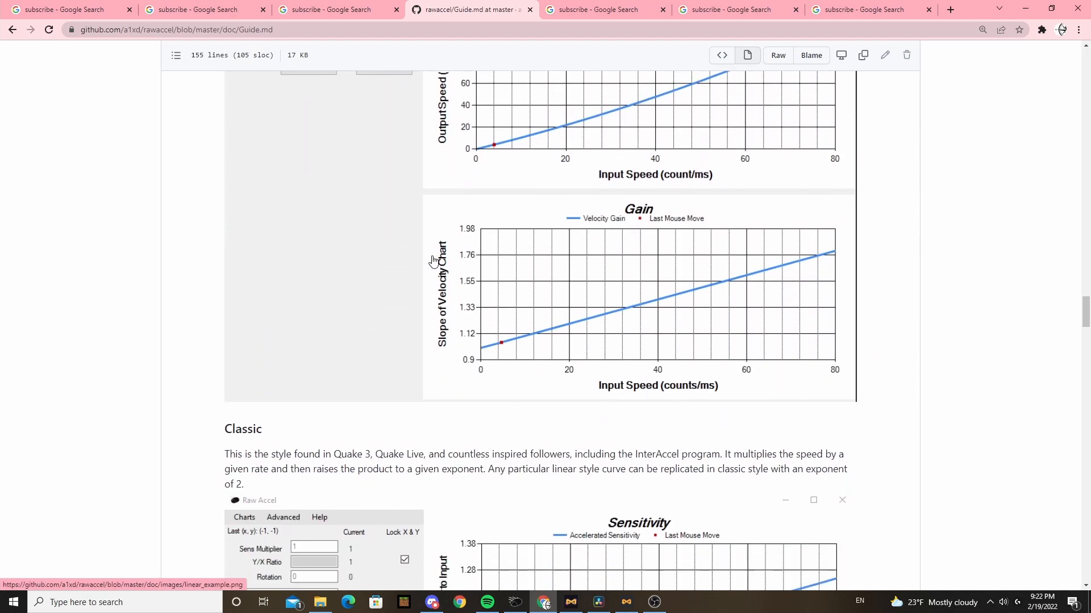
pyautogui.scroll(-3)
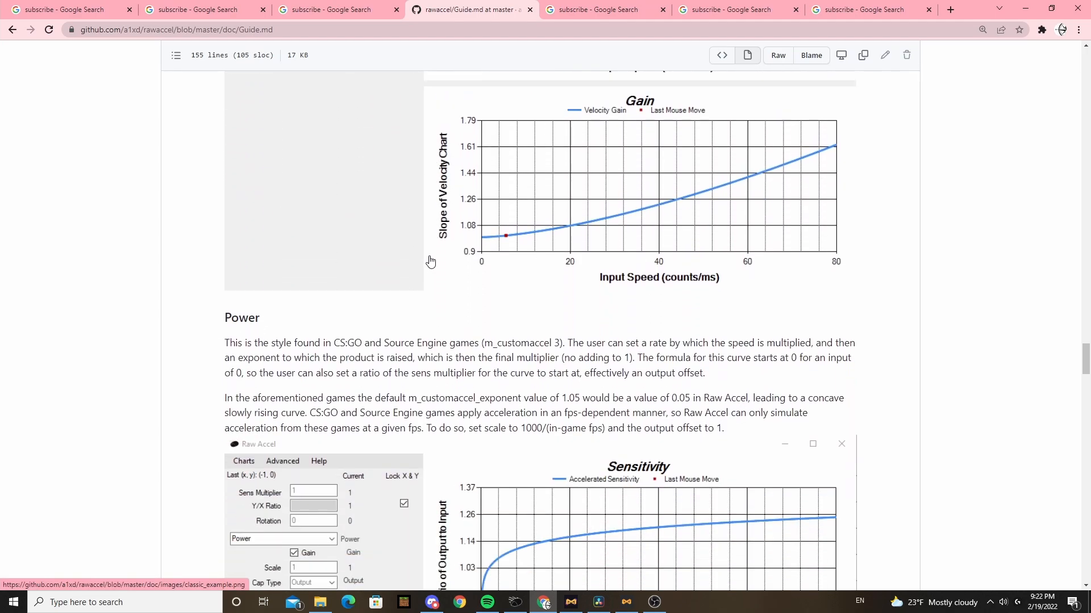
pyautogui.scroll(-3)
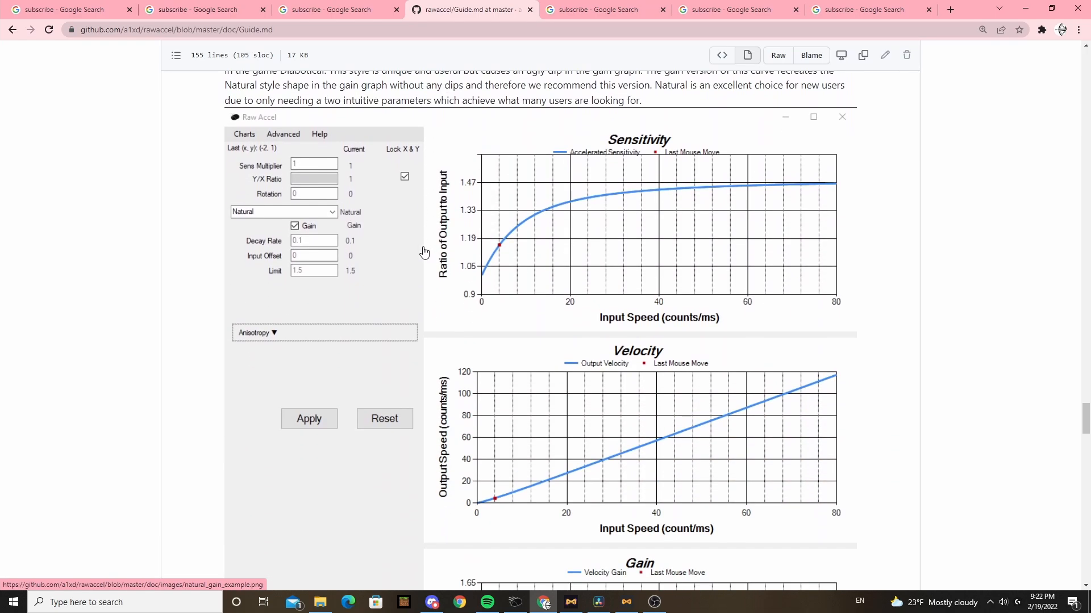